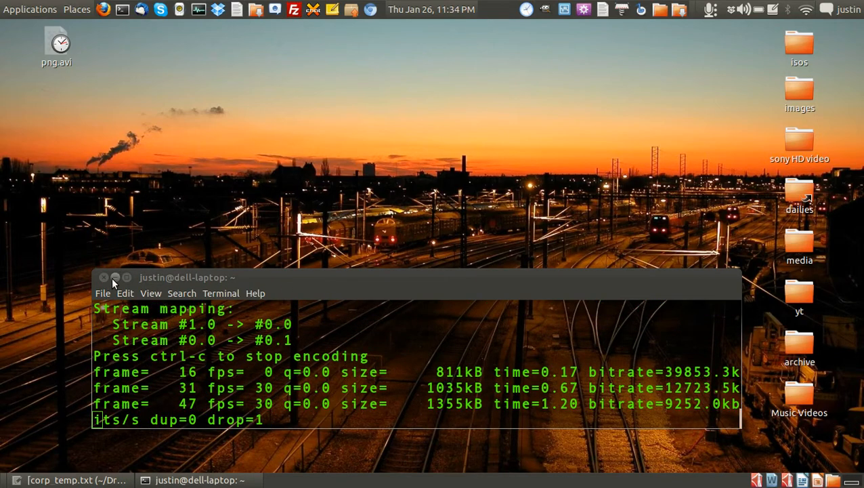
- Minimise the terminal window running the ffmpeg encode
left_click(115, 277)
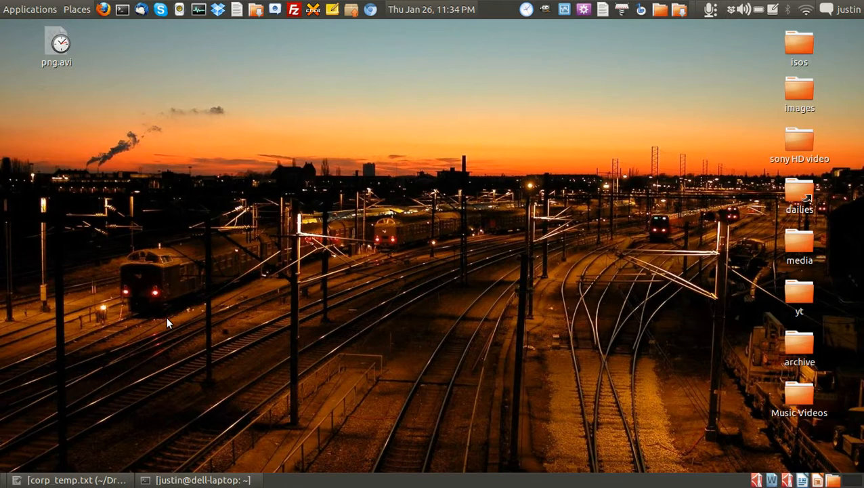
mouse_move(125, 23)
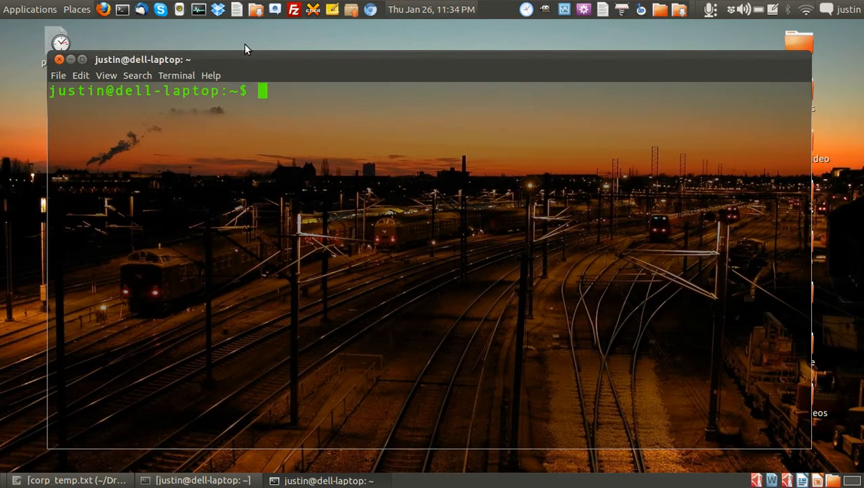
type("ping www.")
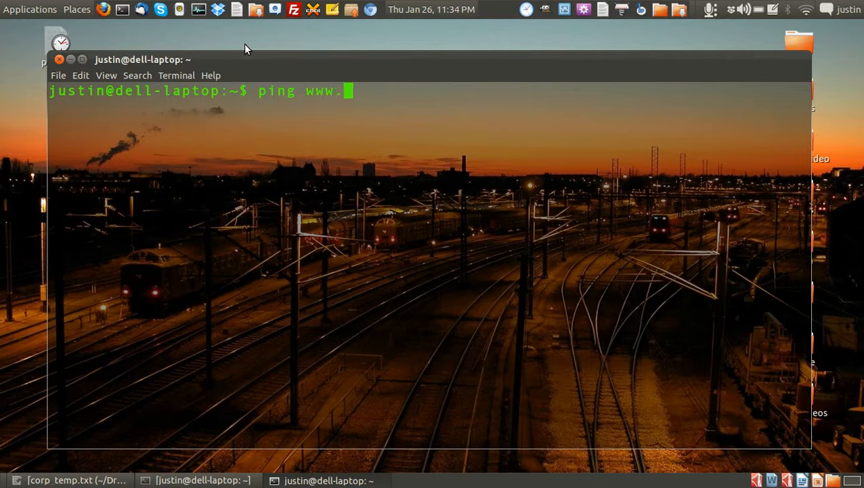
type("goog.")
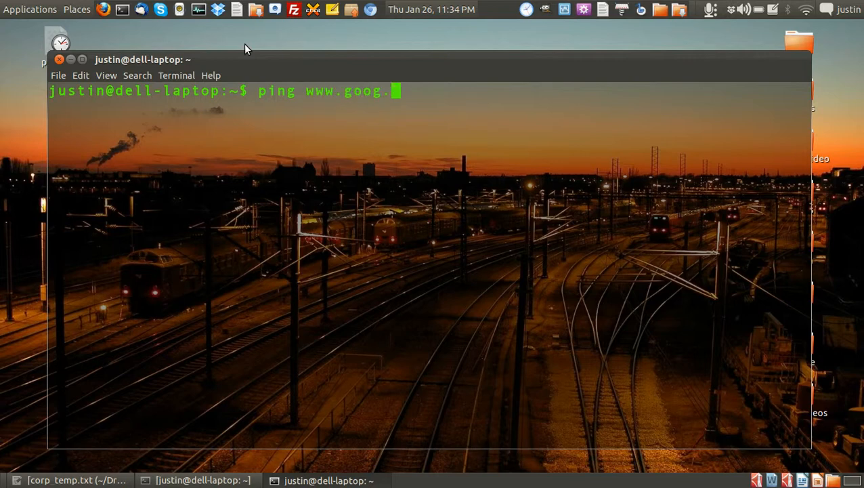
type("le.co")
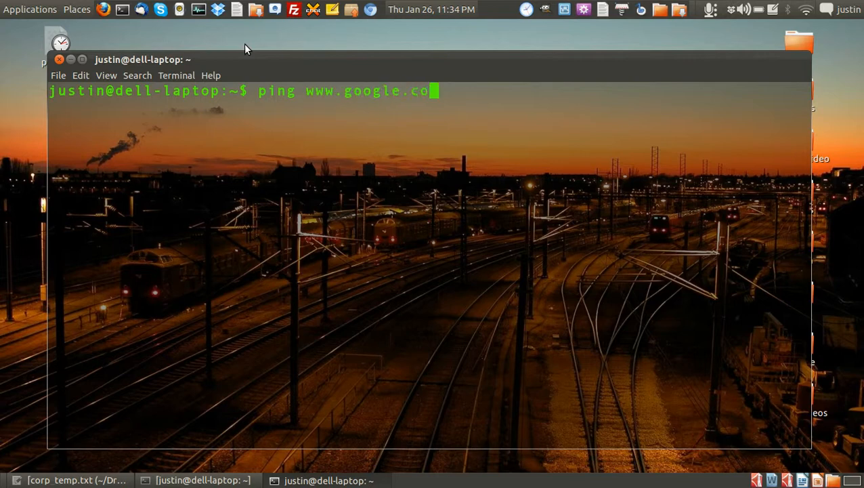
type("m")
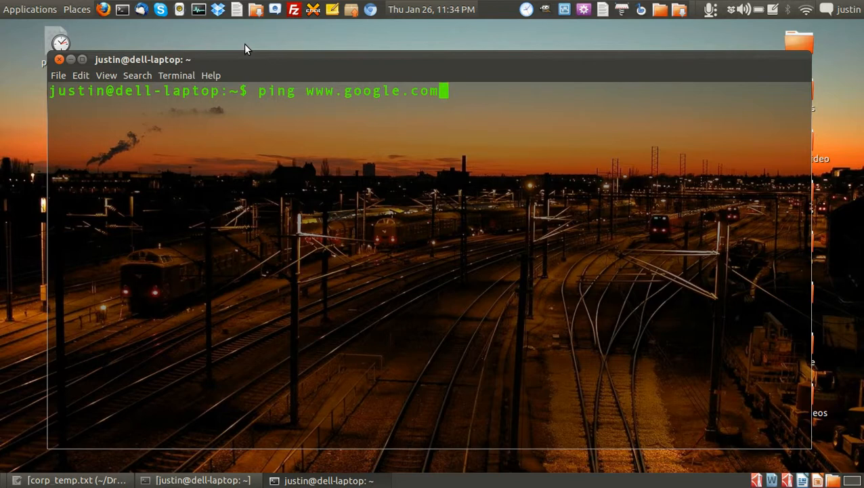
key("Return")
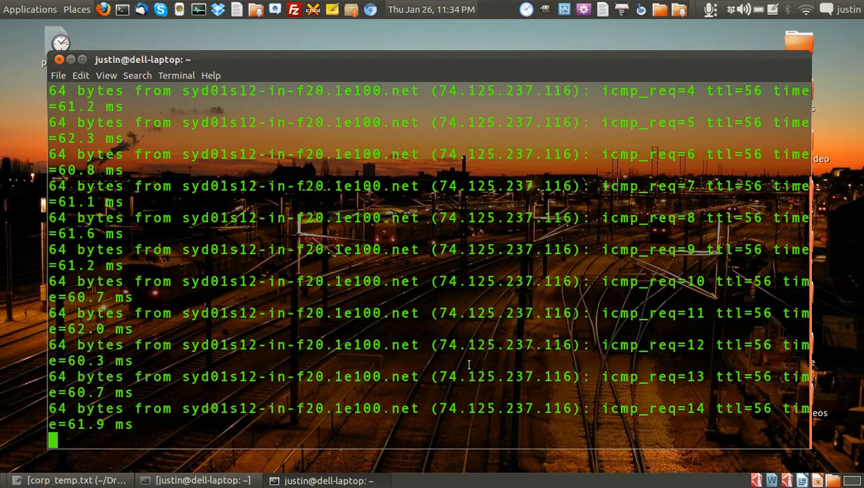
- Suspend the running google ping with Ctrl+Z after about 14 replies
key("ctrl+z")
type("ping www.googleeejrnren.com")
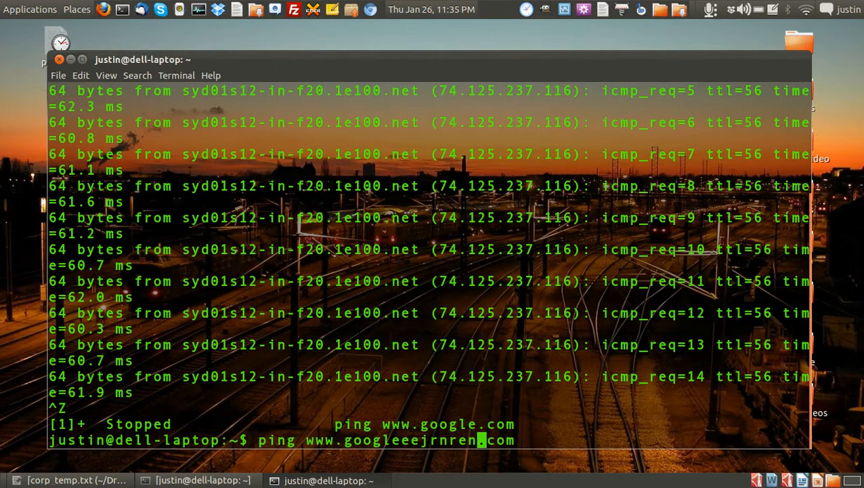
type("er")
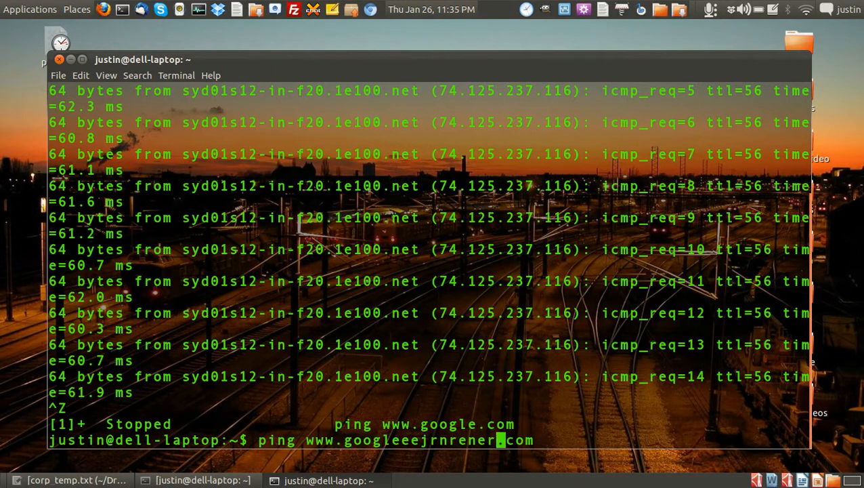
key("Return")
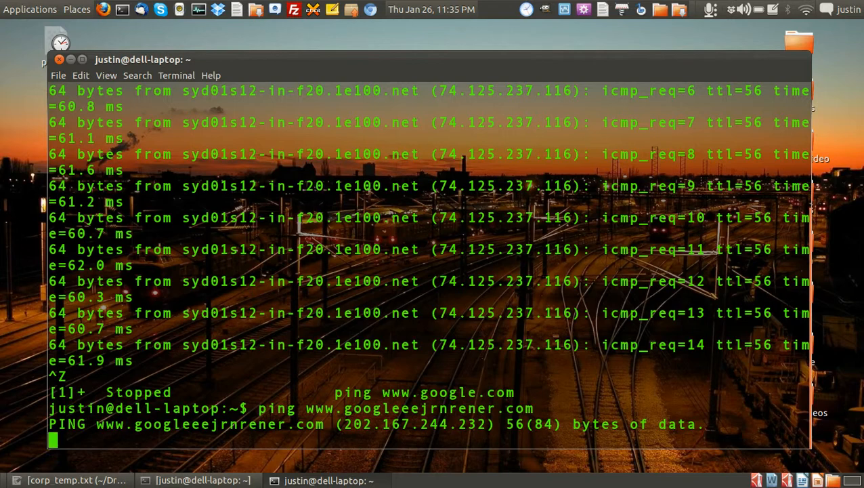
mouse_move(469, 361)
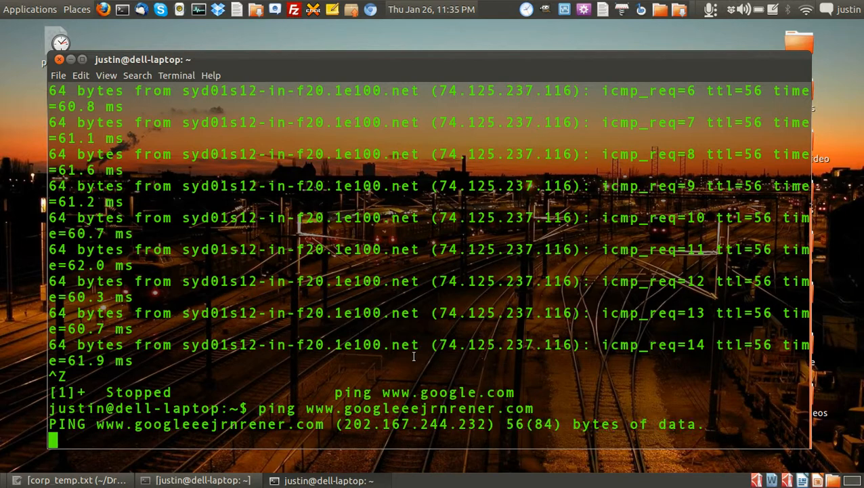
- Suspend the stalled googleeejrnrener.com ping as stopped job 2
key("ctrl+z")
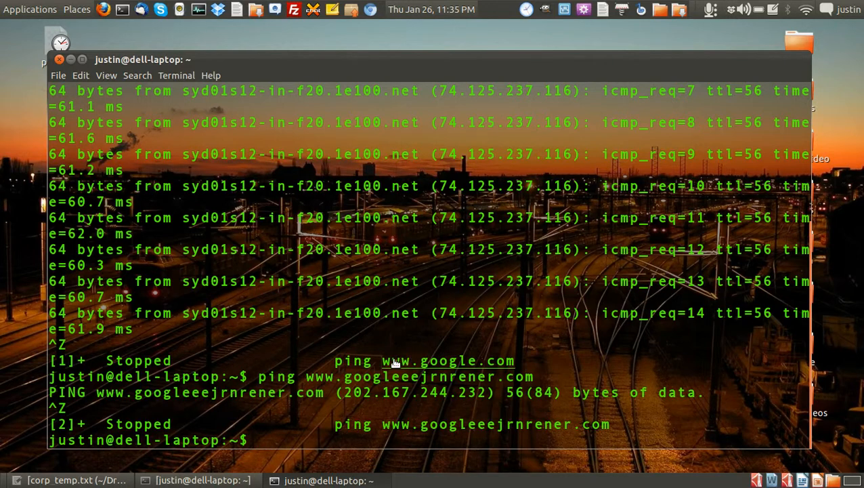
mouse_move(227, 463)
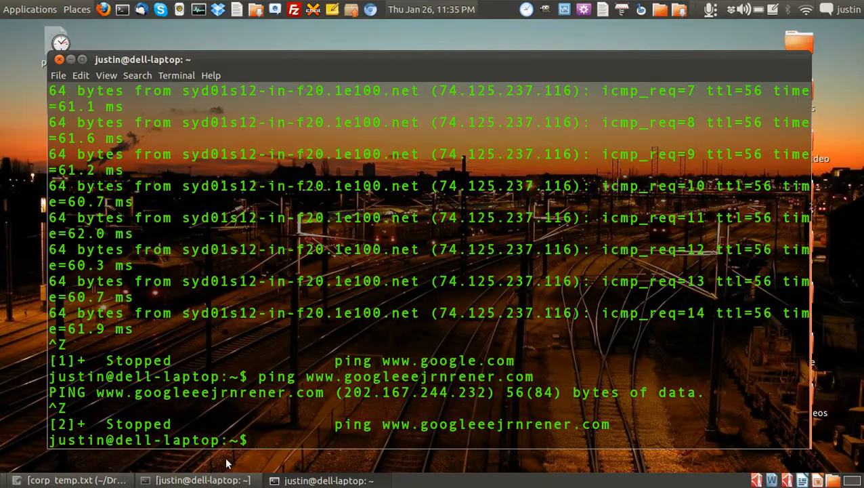